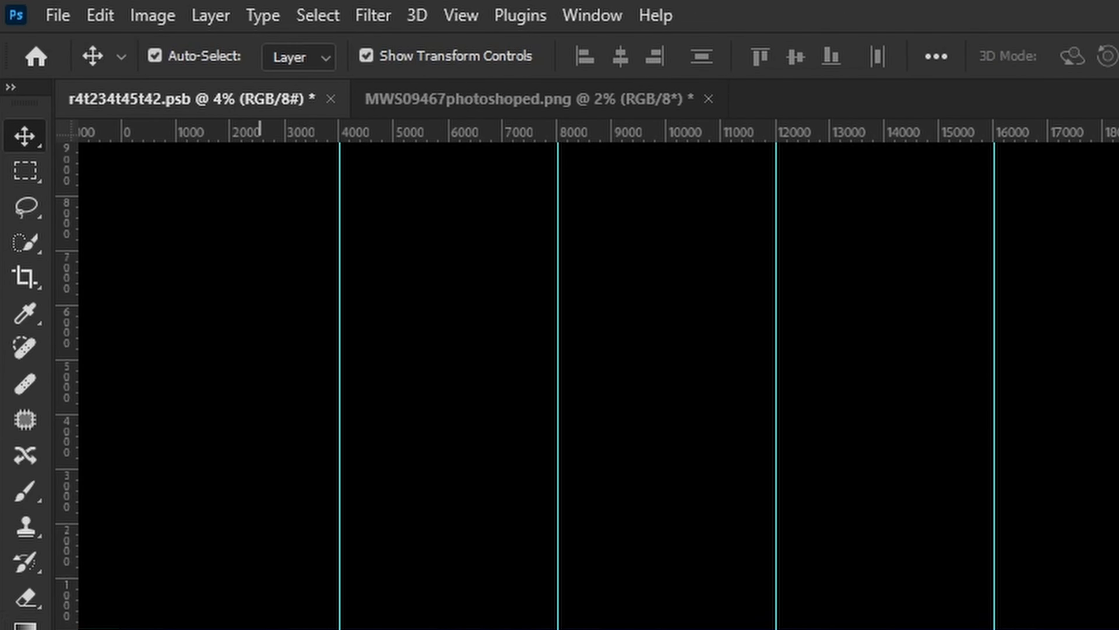
- Bring up the Image Size dialog for the 36000 × 5000 px collage
{"action": "left_click", "coordinate": [149, 15]}
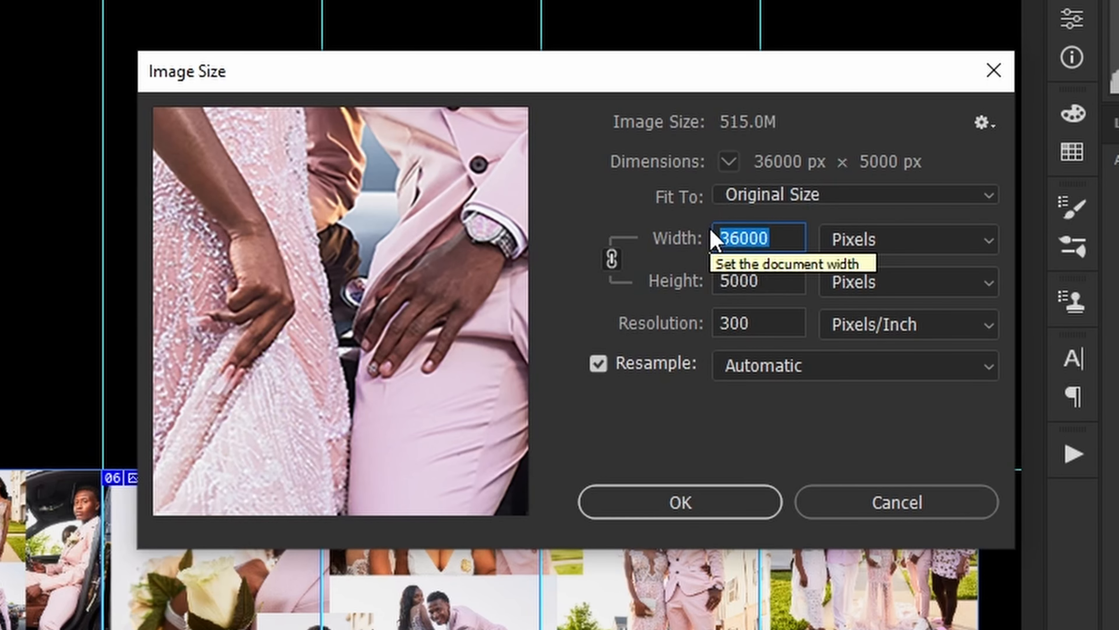
- Set the collage width to 30000 px, height scaling to 4167 px, and apply it
{"action": "type", "text": "3"}
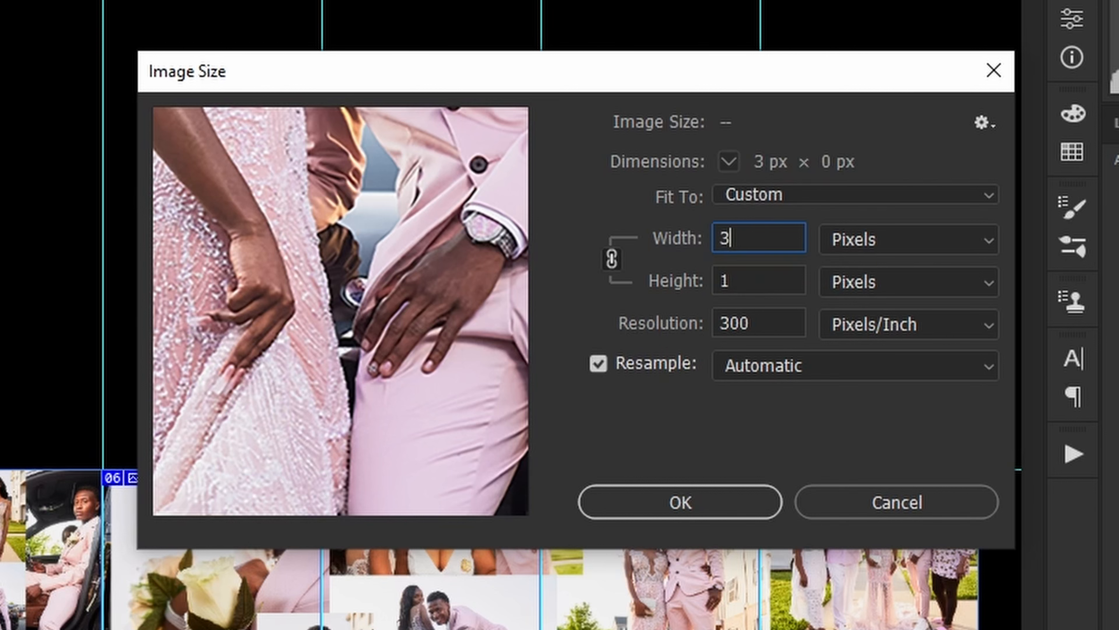
{"action": "type", "text": "0000"}
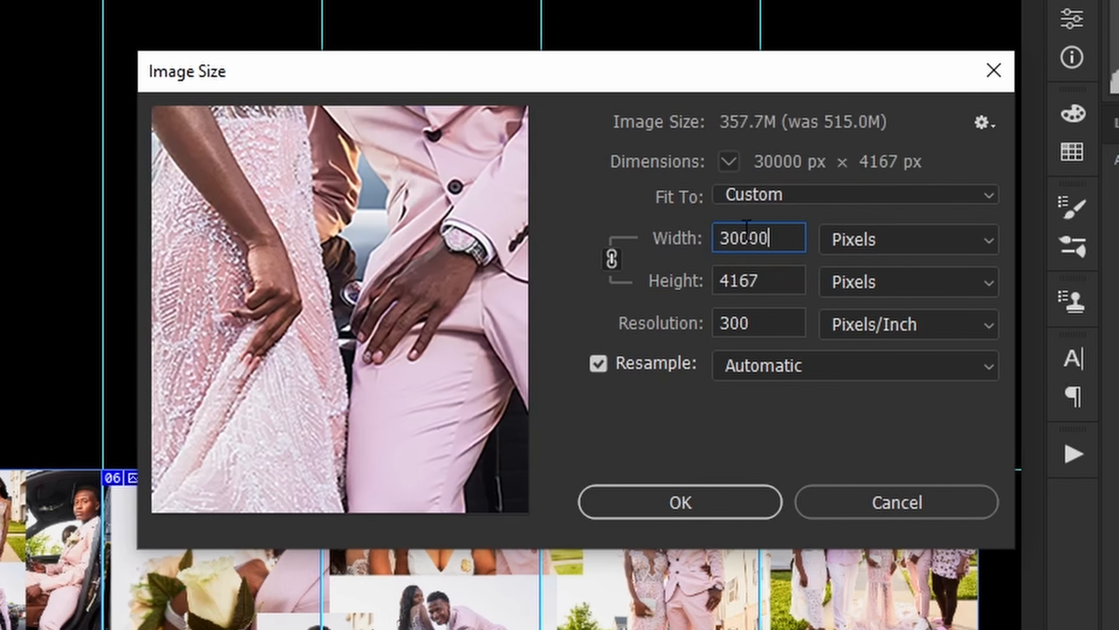
{"action": "left_click", "coordinate": [680, 503]}
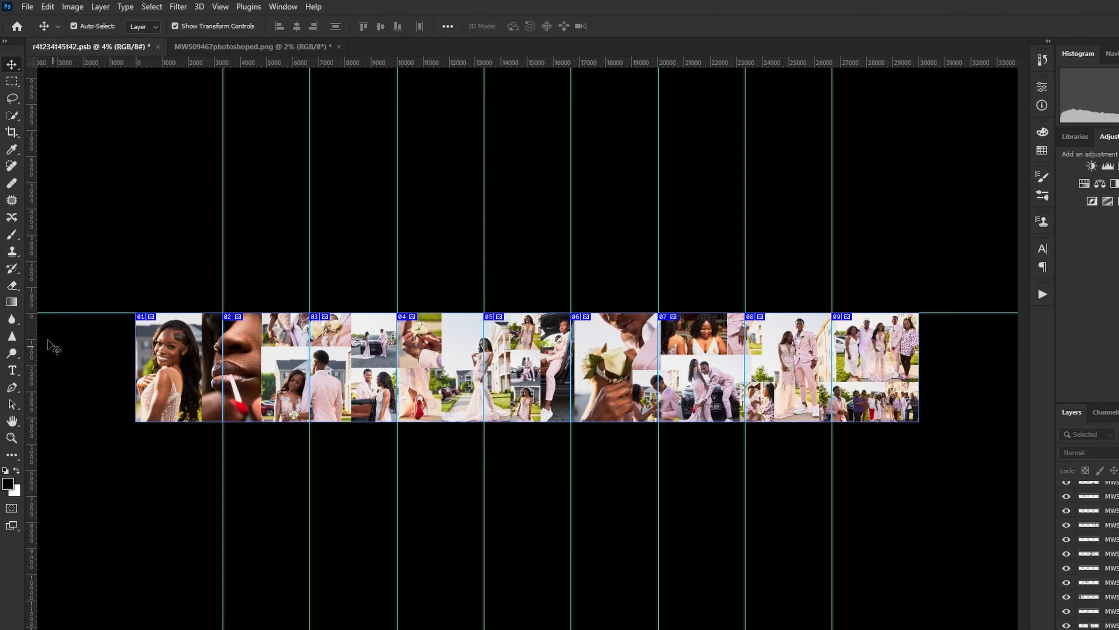
- Show the File menu to check Save for Web (Legacy) is offered for the resized collage
{"action": "left_click", "coordinate": [34, 7]}
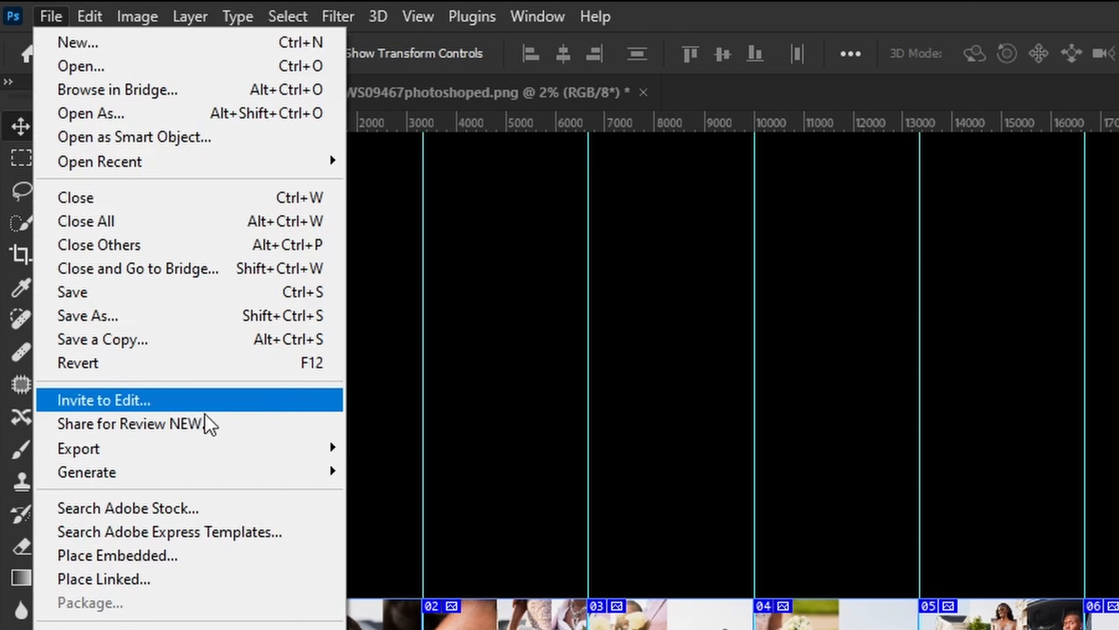
{"action": "mouse_move", "coordinate": [78, 448]}
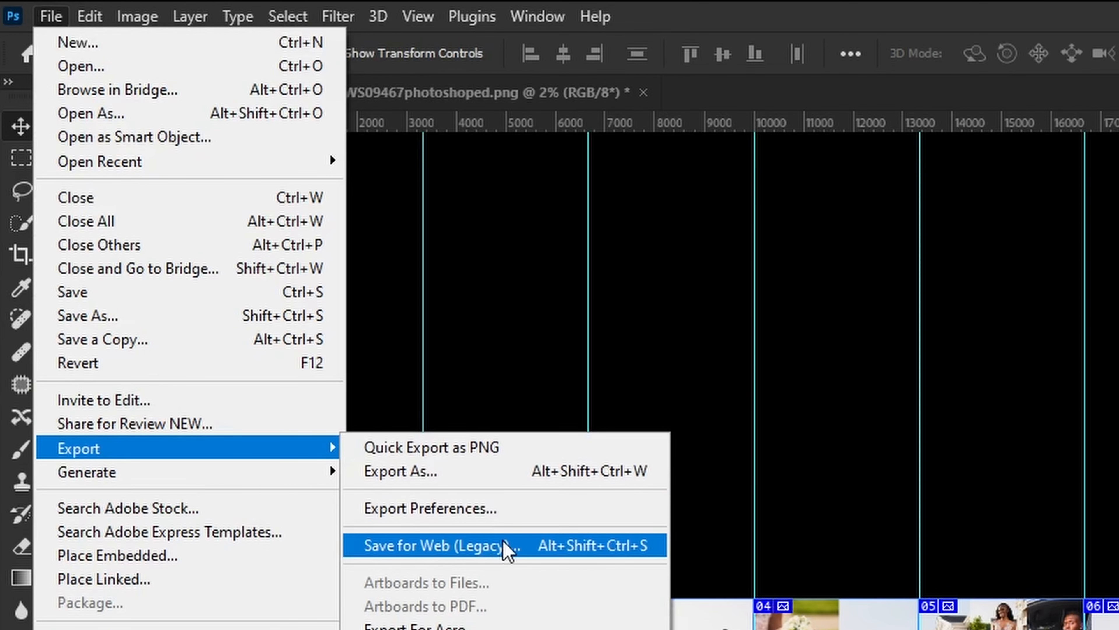
{"action": "mouse_move", "coordinate": [585, 549]}
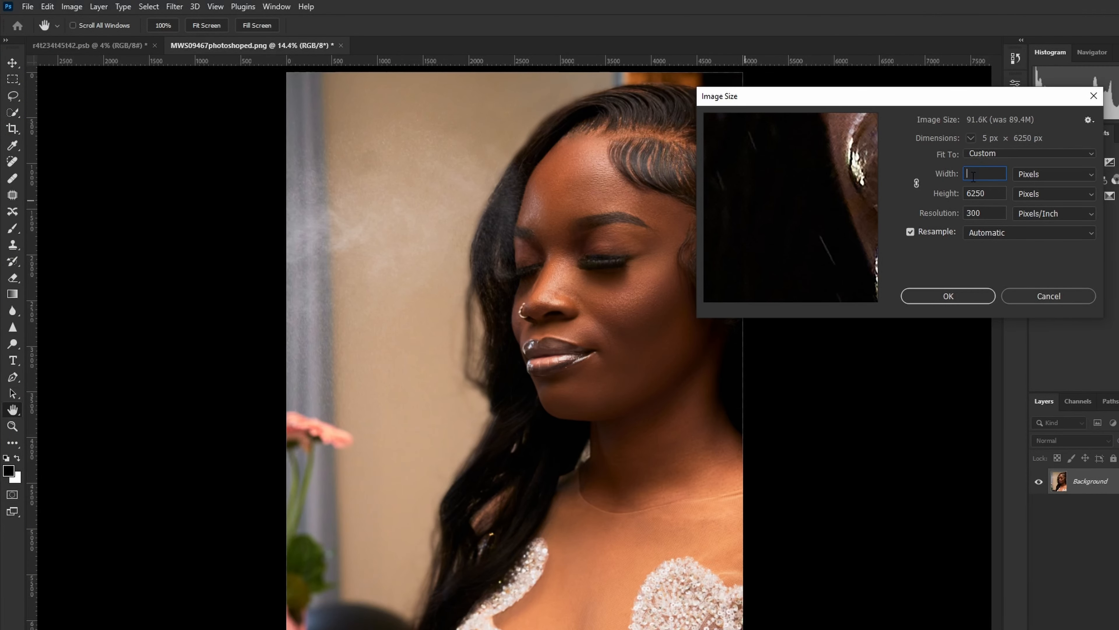
- Enter a new width of 4000 px for the bride's portrait photo
{"action": "type", "text": "4000"}
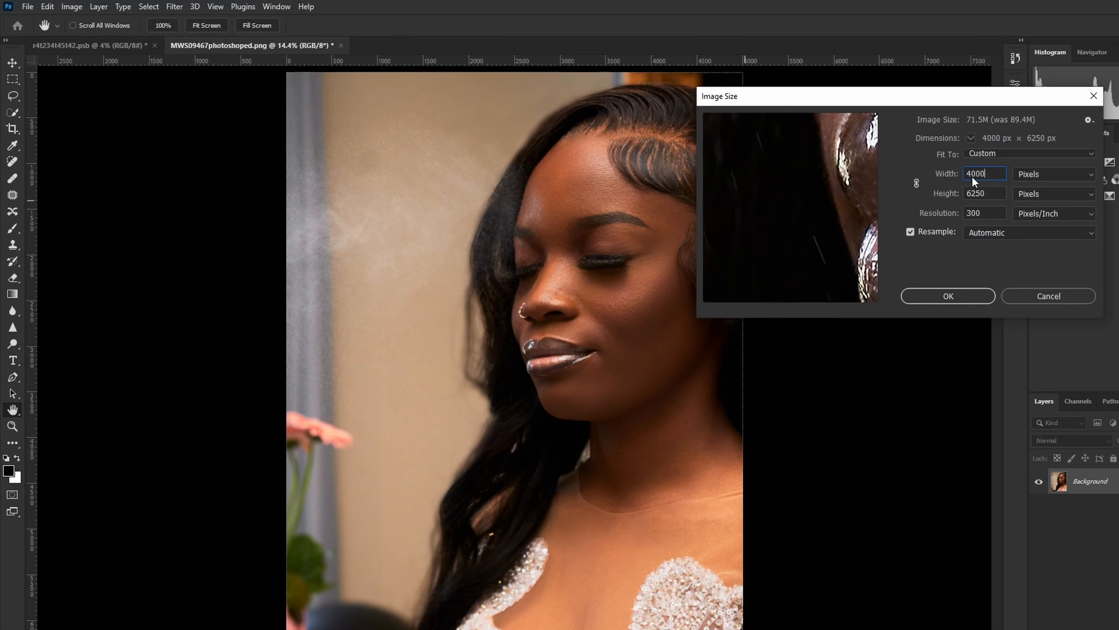